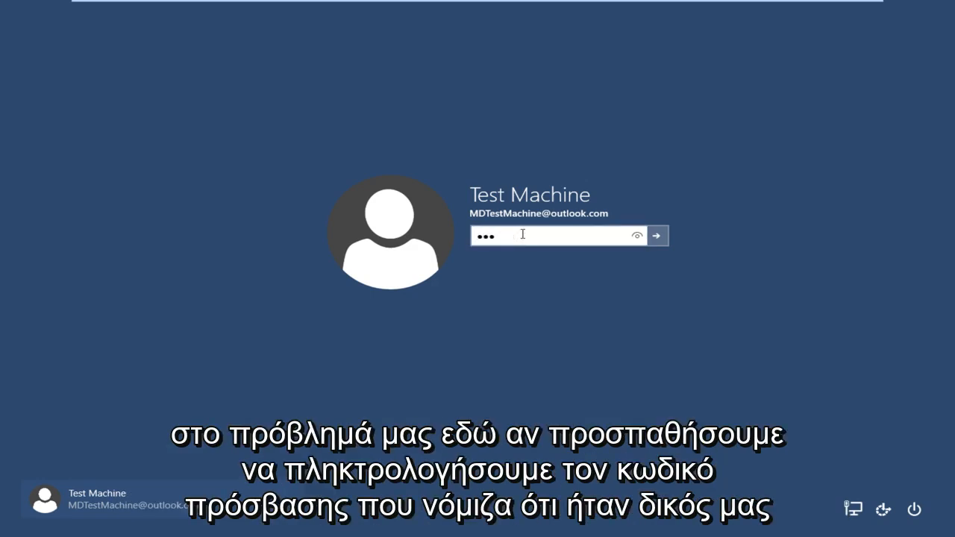
Submit the remembered password on the VM lock screen and see it rejected.
click(657, 235)
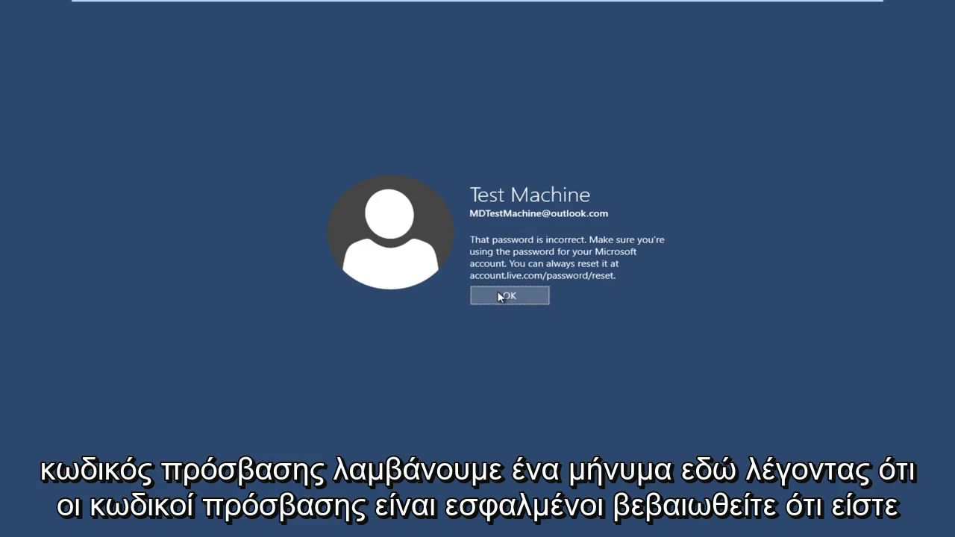
mouse_move(548, 279)
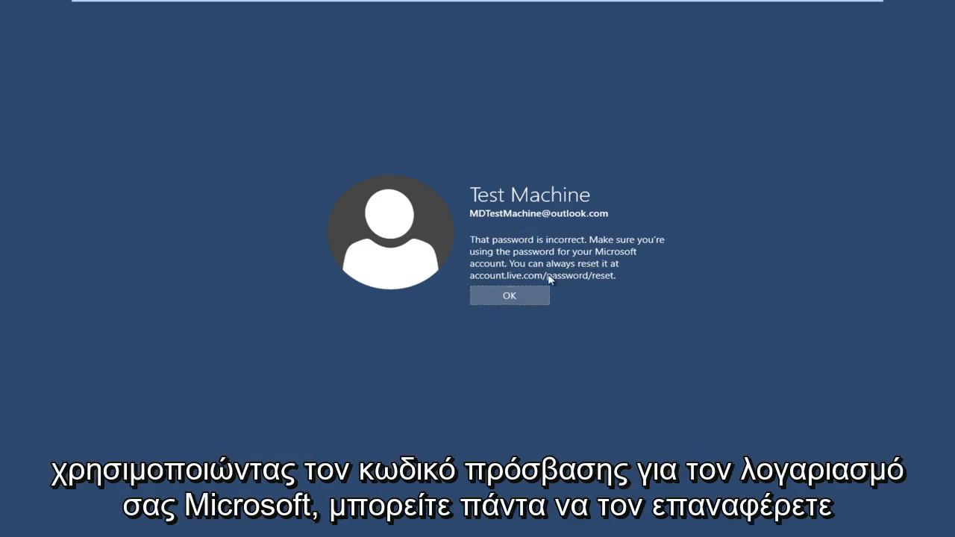
mouse_move(485, 286)
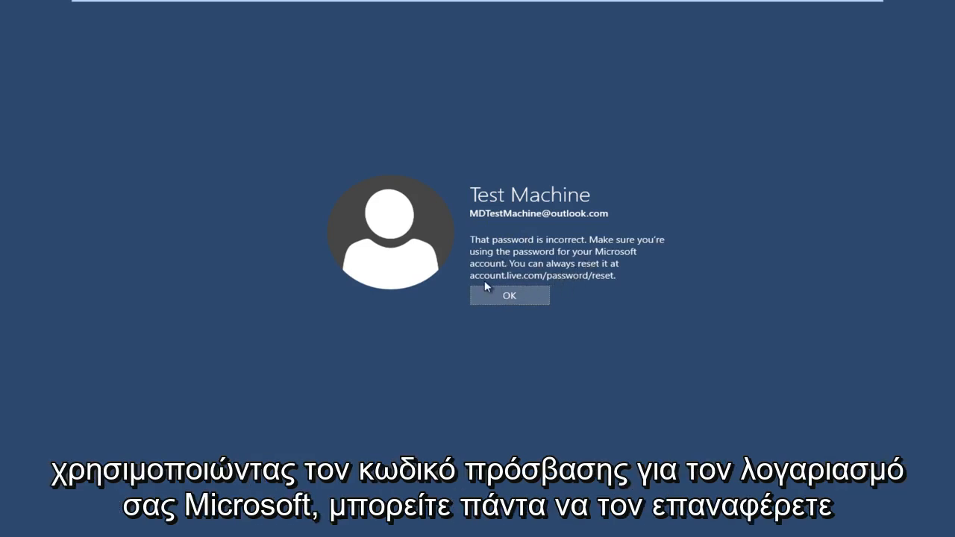
mouse_move(555, 291)
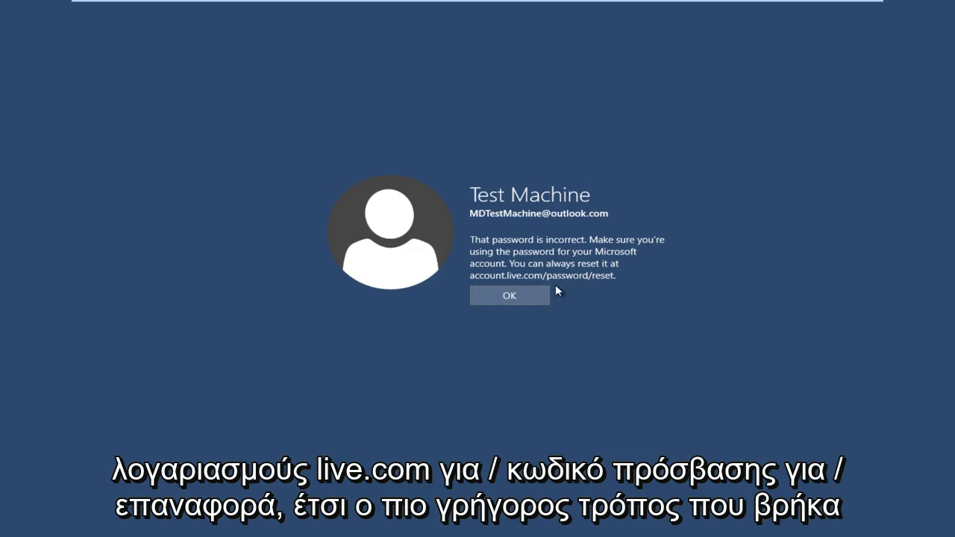
mouse_move(589, 294)
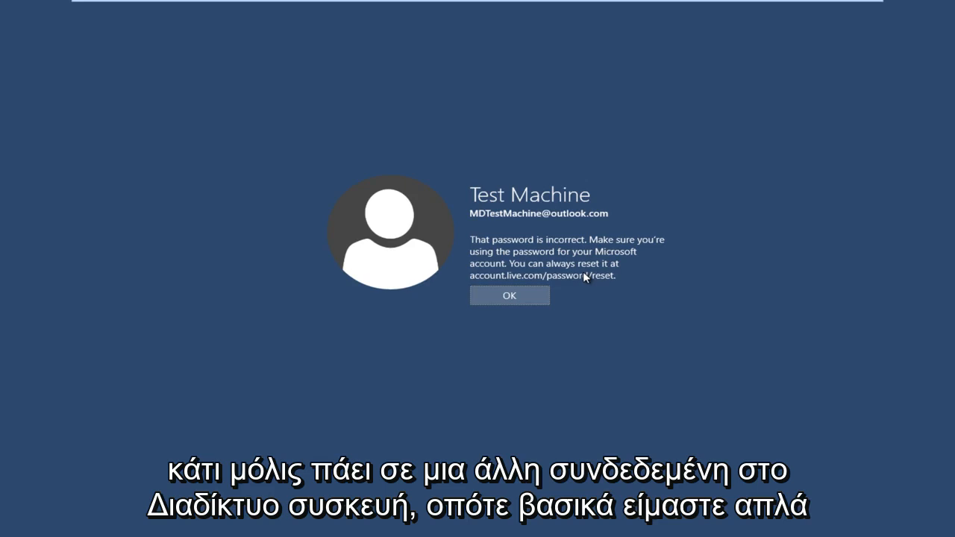
mouse_move(849, 5)
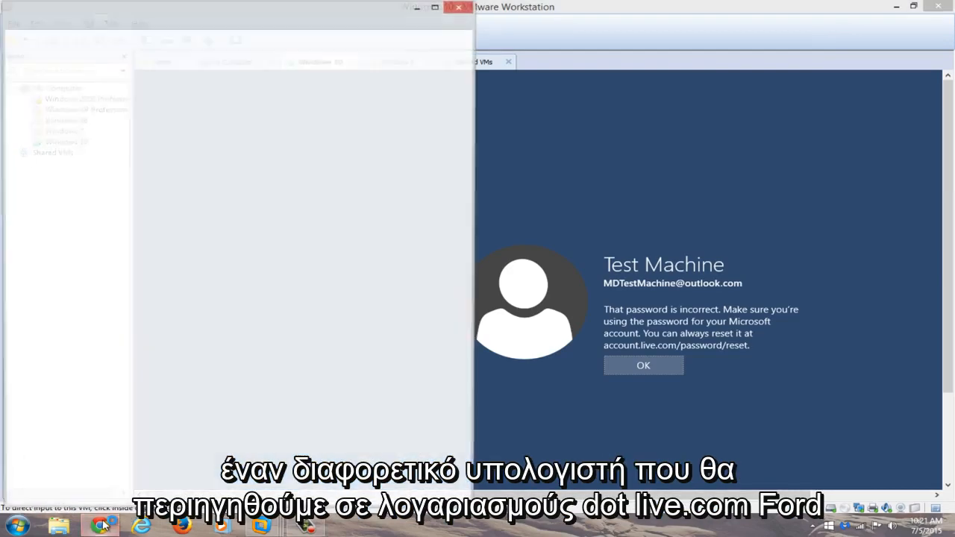
Open the Microsoft password reset page in Chrome and choose 'I forgot my password'.
click(100, 526)
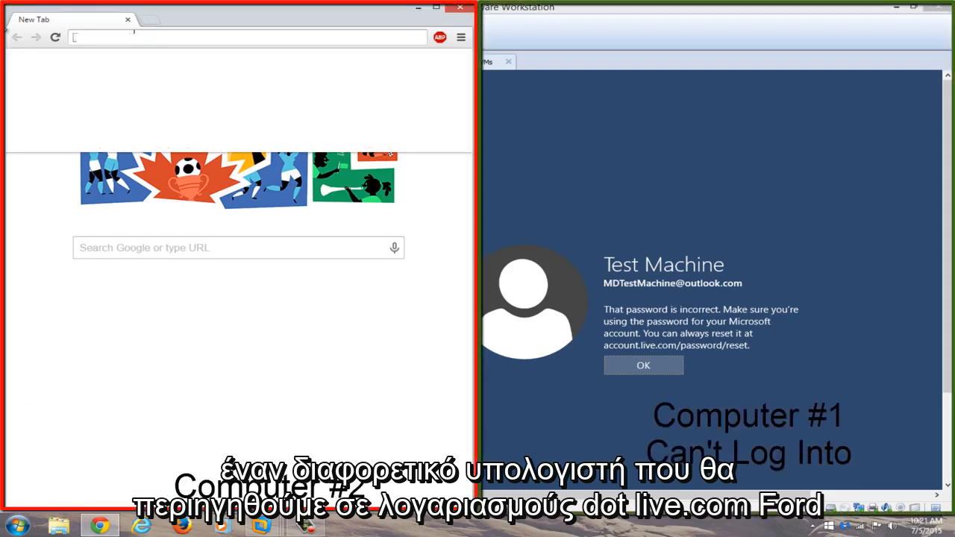
text(accounts.live.com/password/reset)
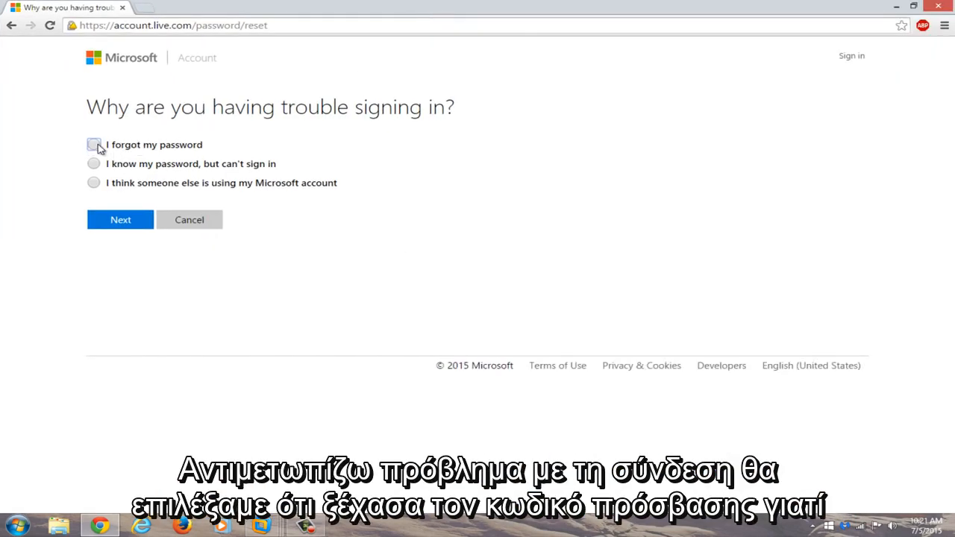
click(93, 144)
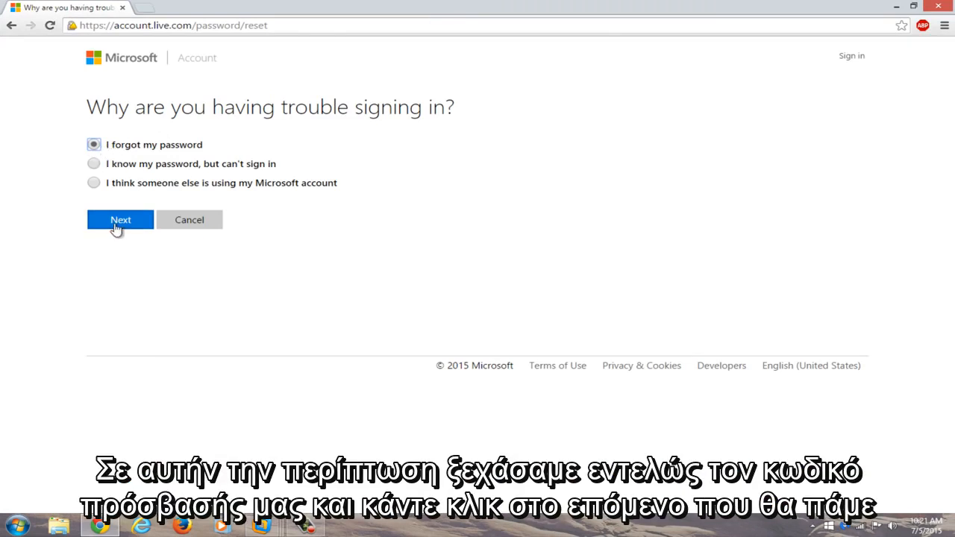
click(120, 219)
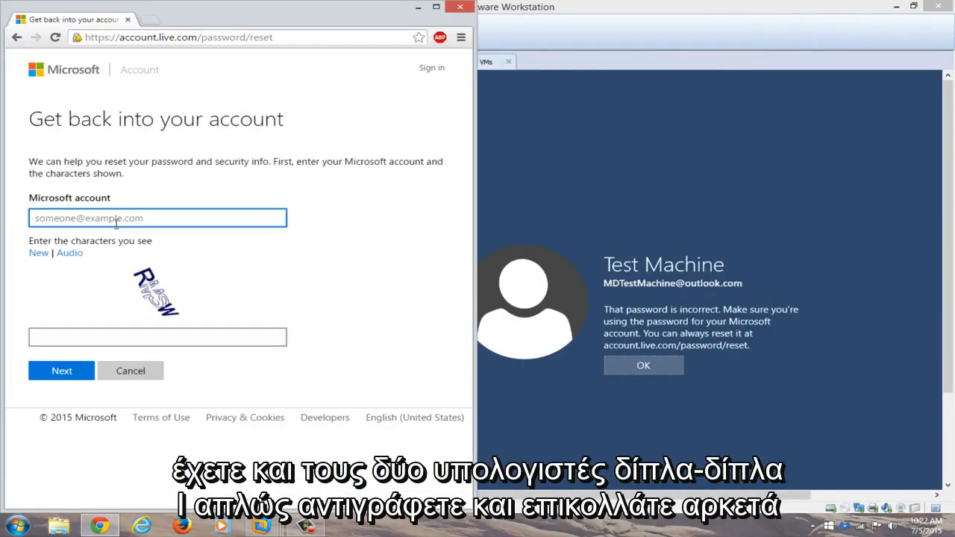
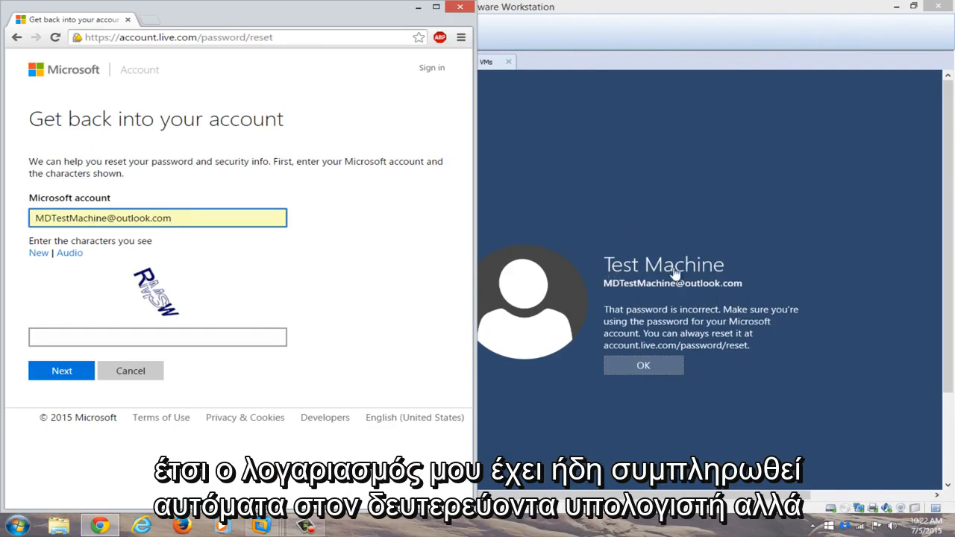
mouse_move(21, 209)
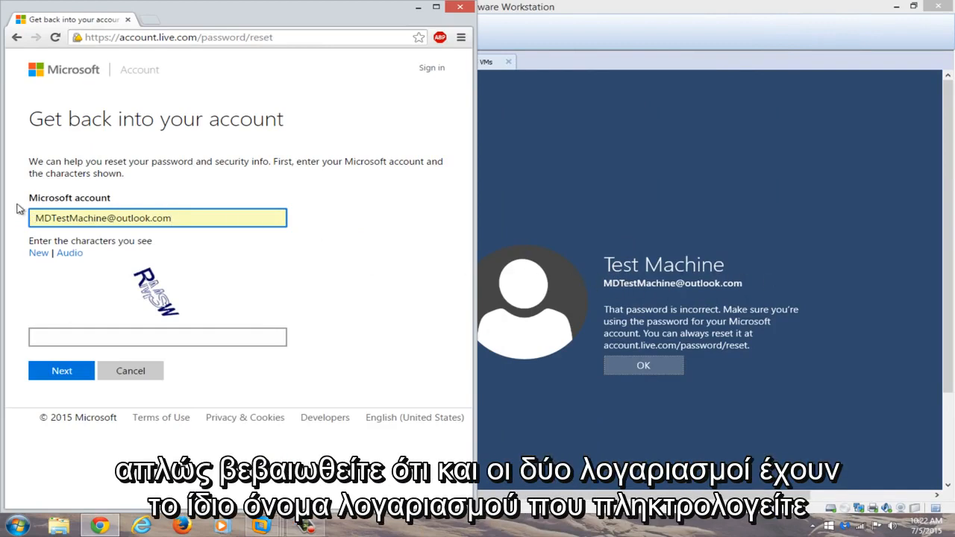
click(157, 337)
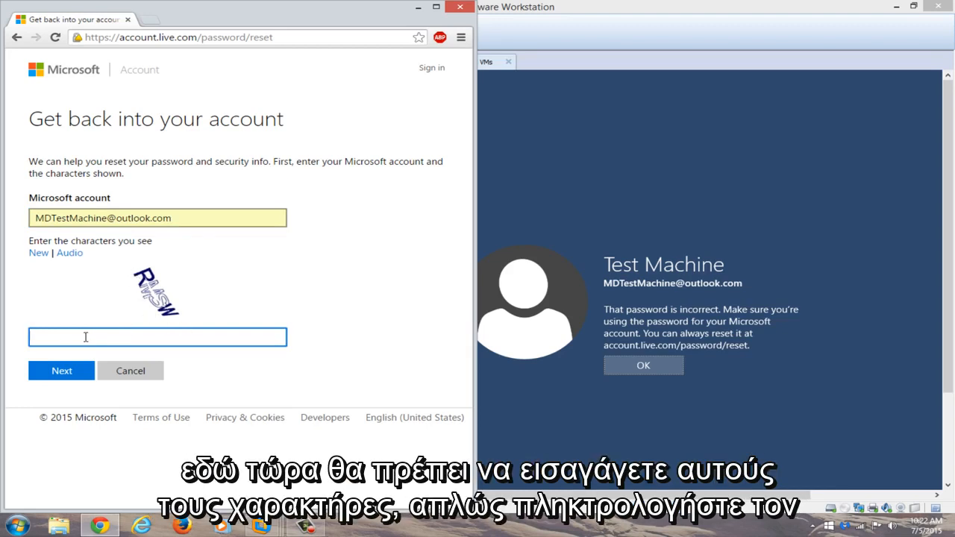
text(R)
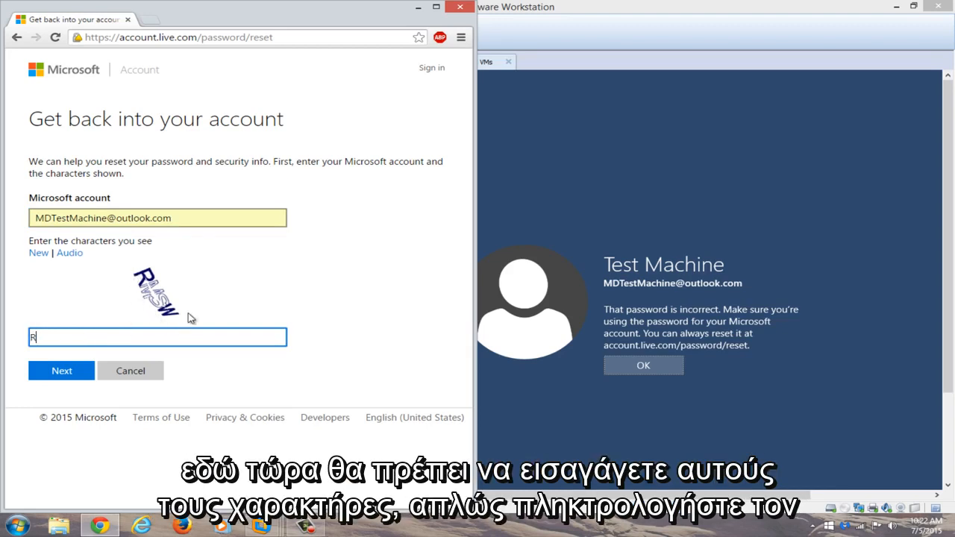
text(MSW)
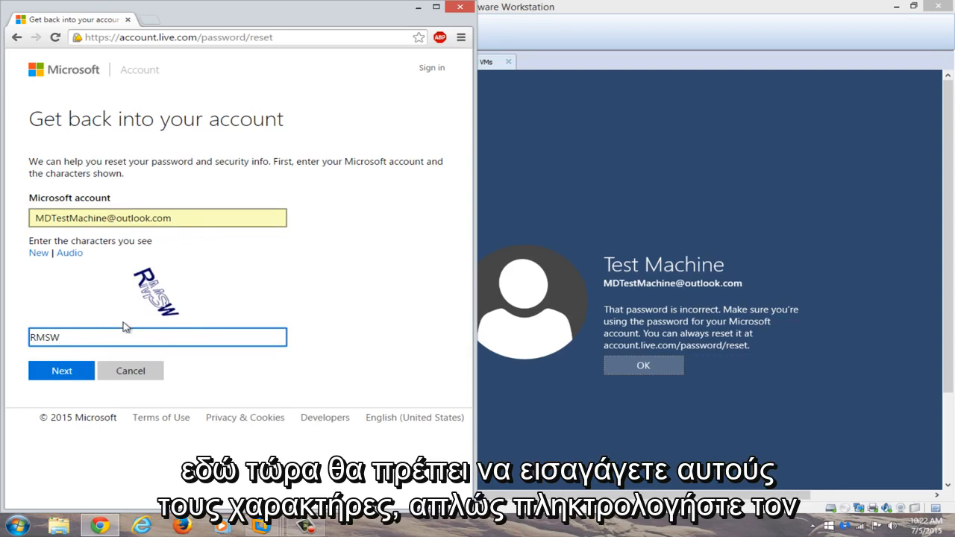
click(61, 371)
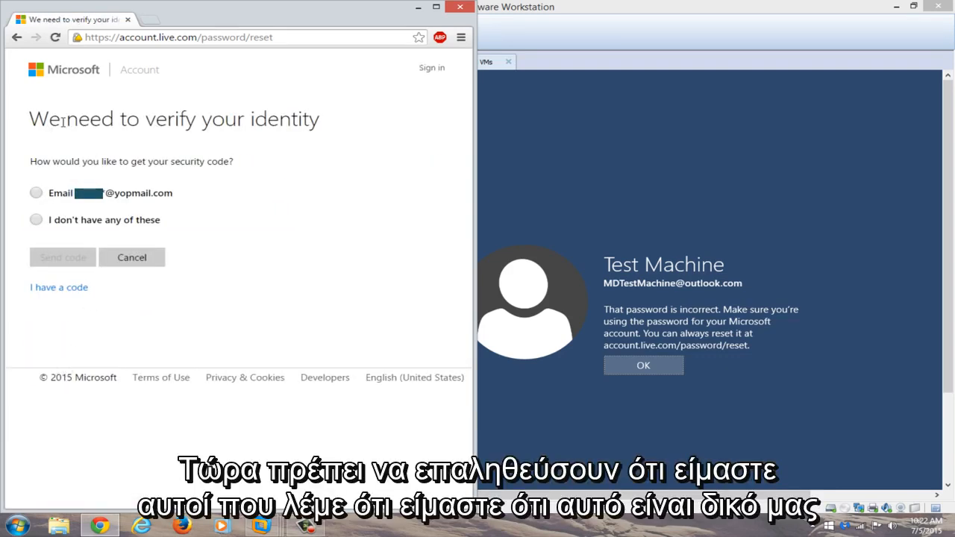
mouse_move(209, 140)
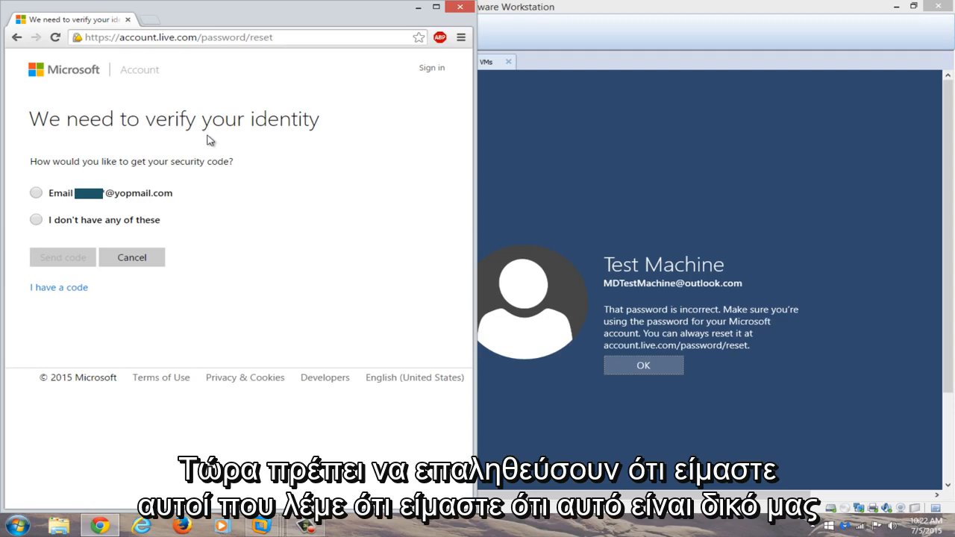
mouse_move(17, 217)
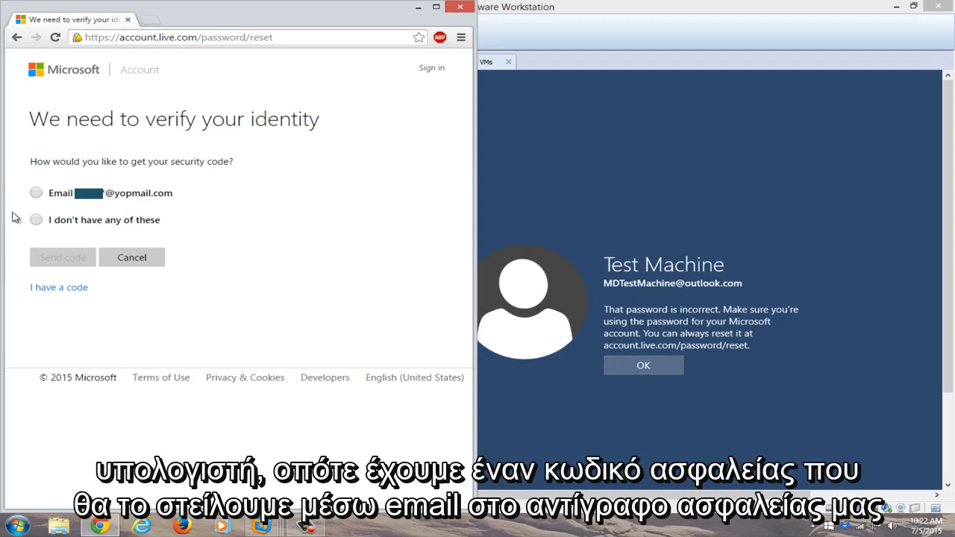
mouse_move(44, 189)
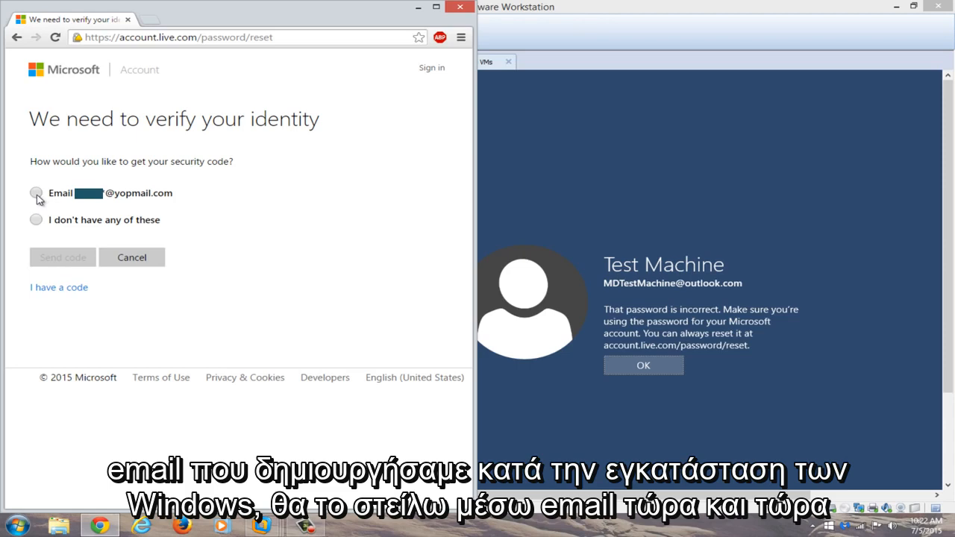
Send the security code to the backup yopmail.com email address.
click(36, 192)
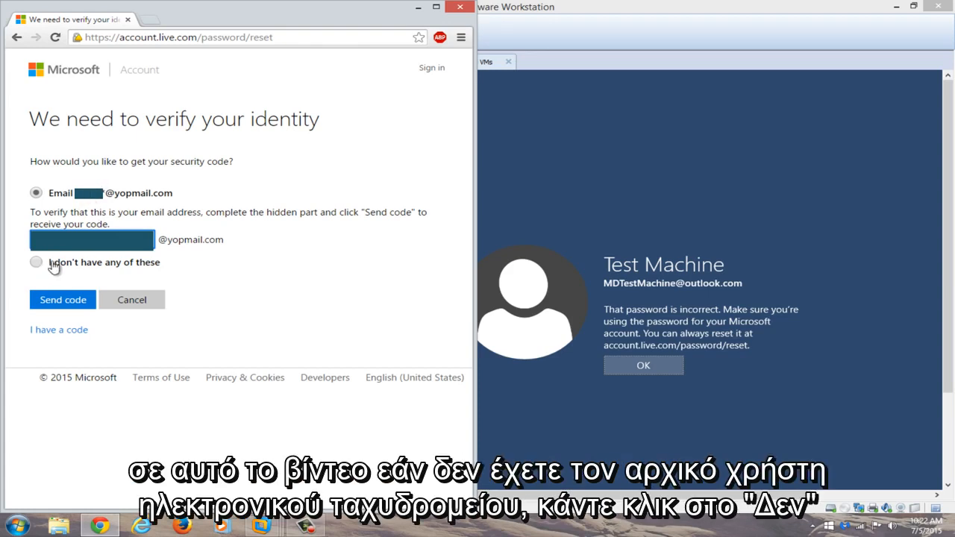
mouse_move(51, 304)
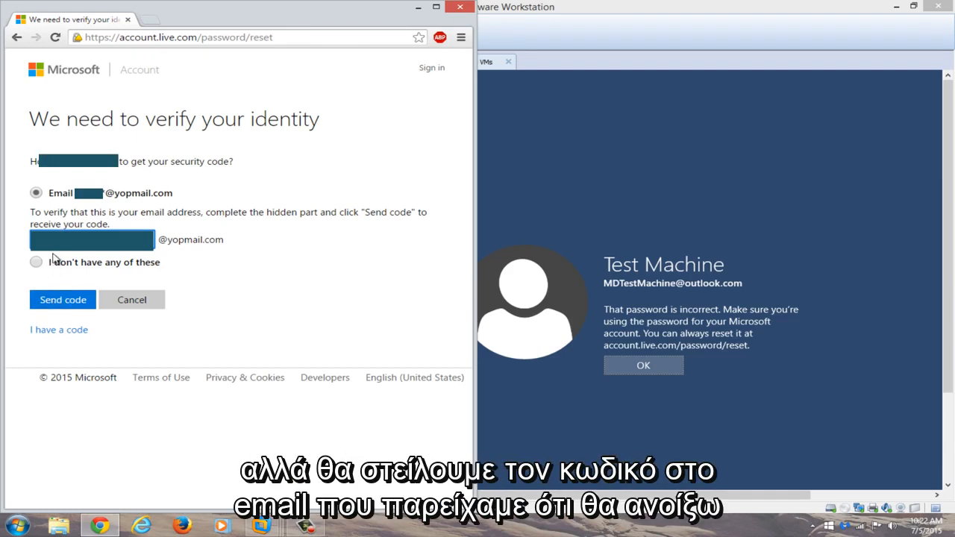
click(62, 299)
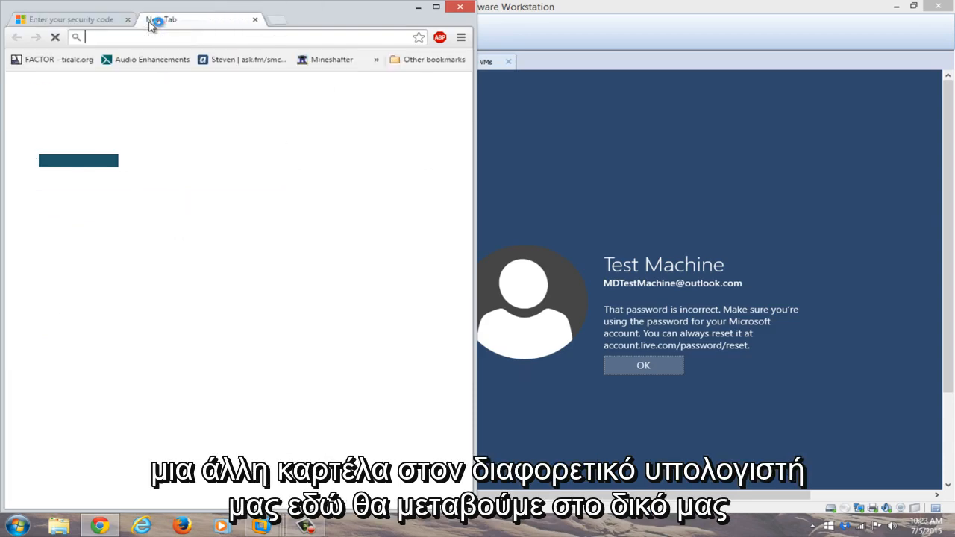
text(yopmail.com)
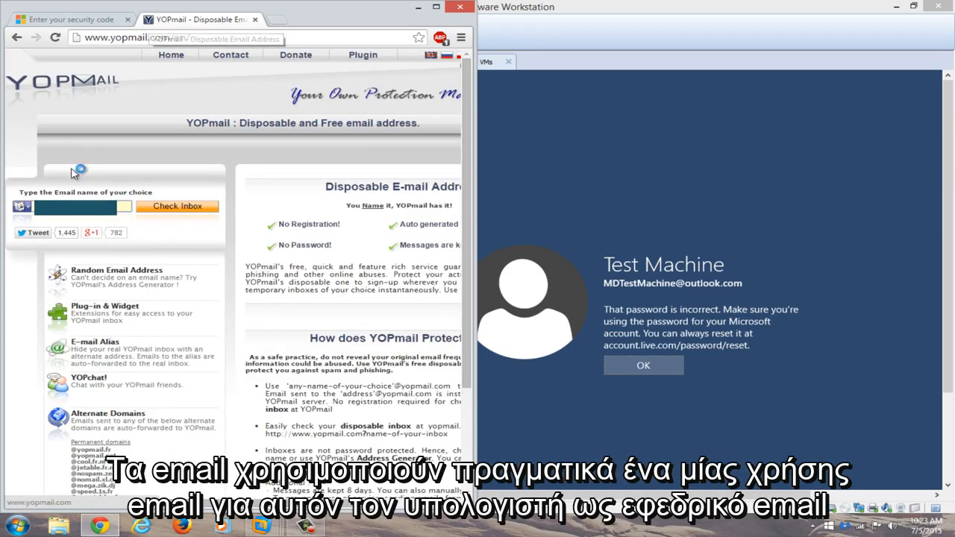
click(642, 365)
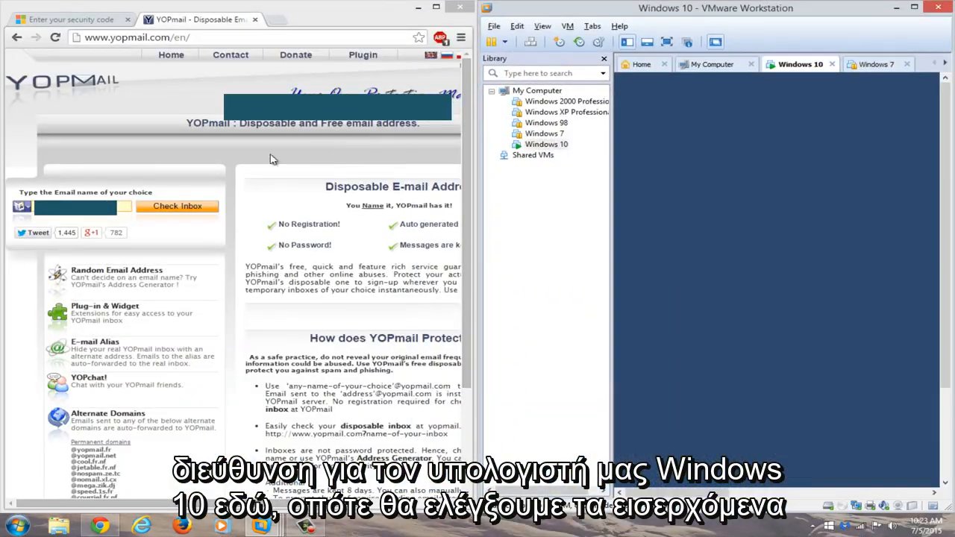
click(177, 206)
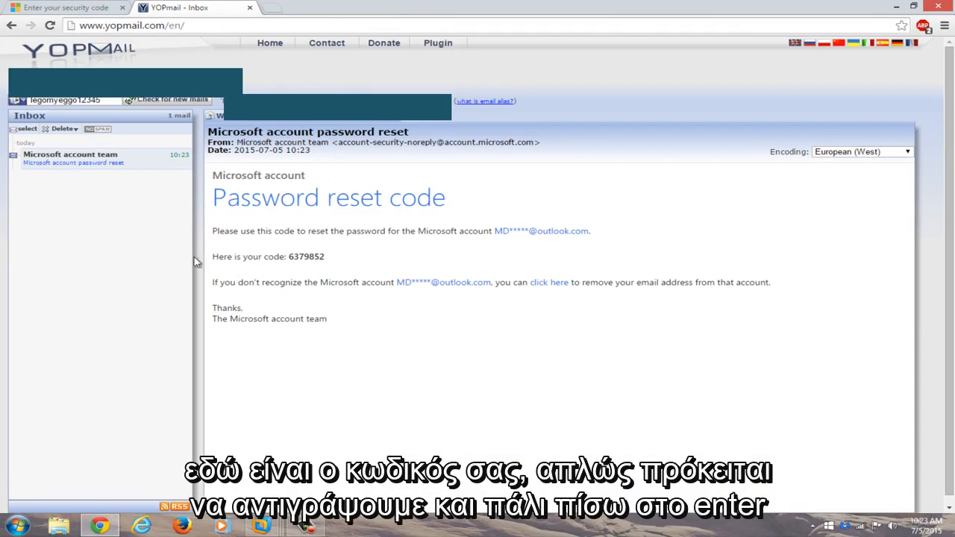
double_click(305, 257)
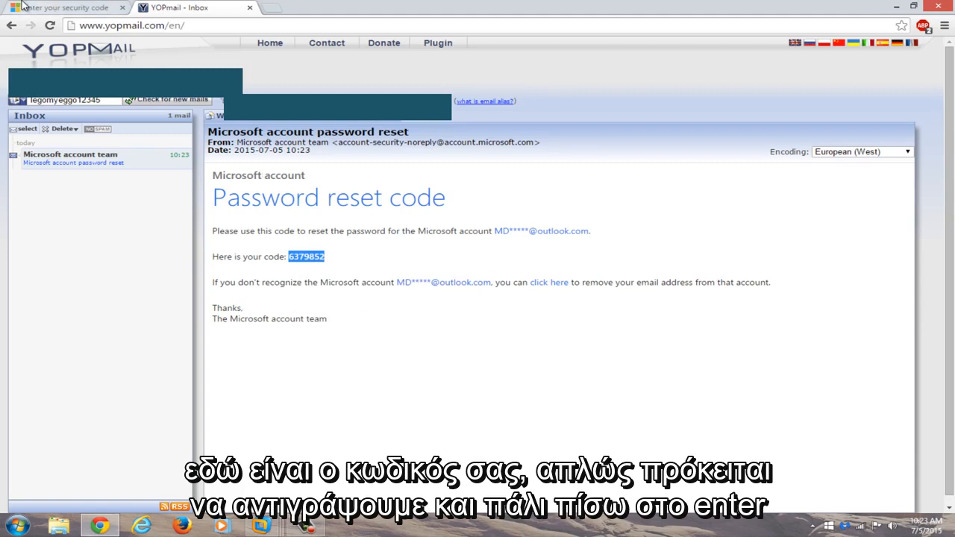
click(63, 8)
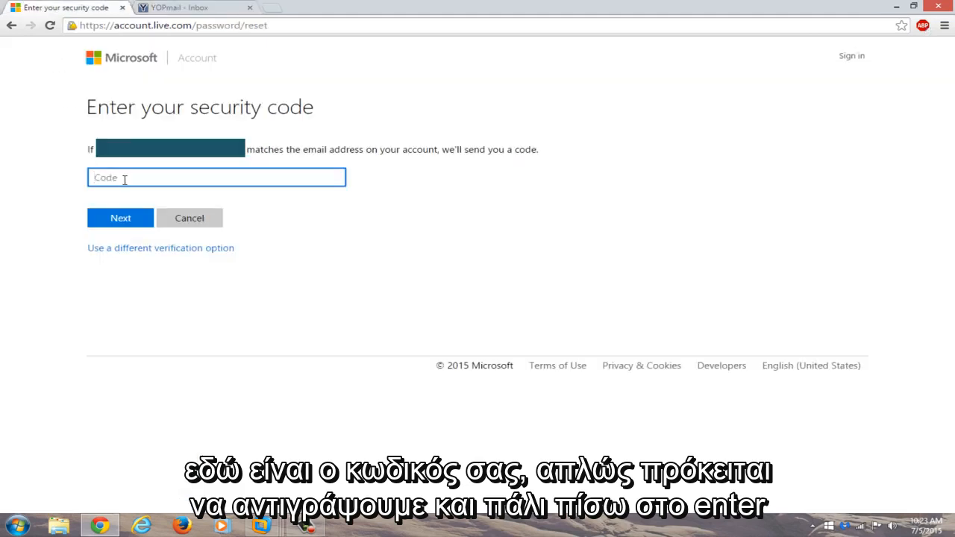
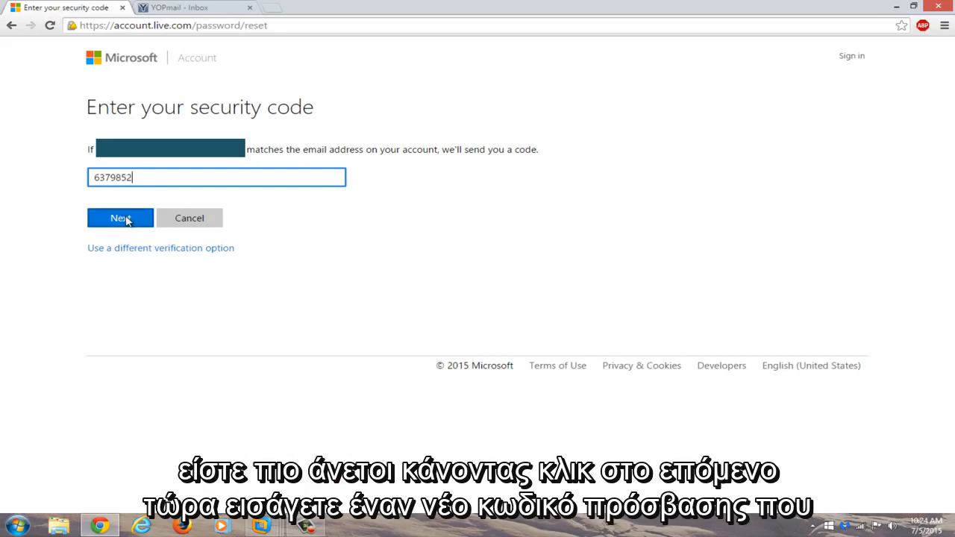
click(120, 218)
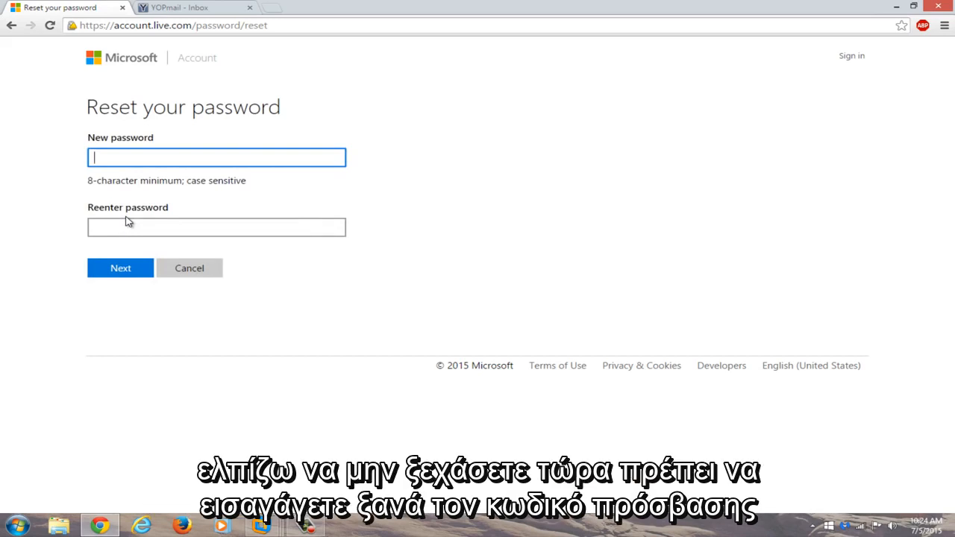
text(••••)
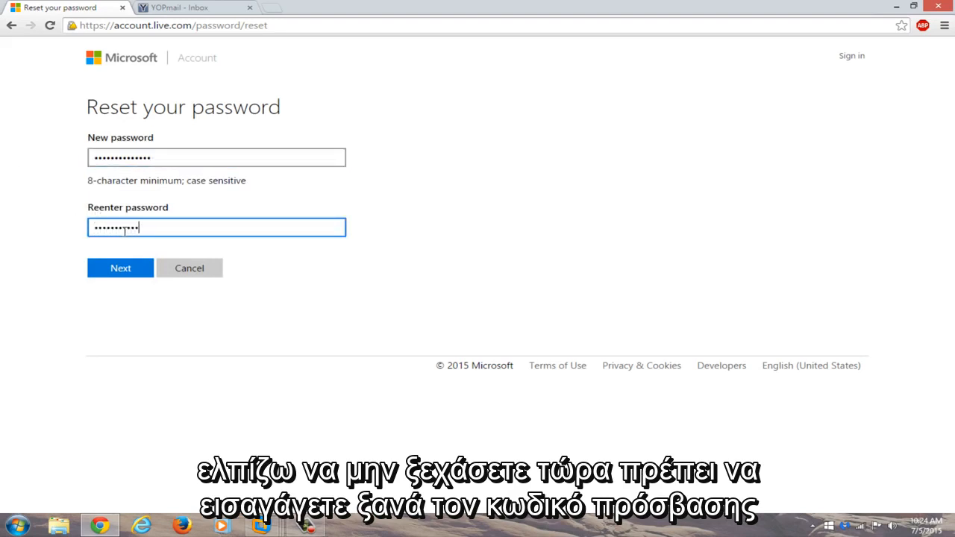
click(120, 267)
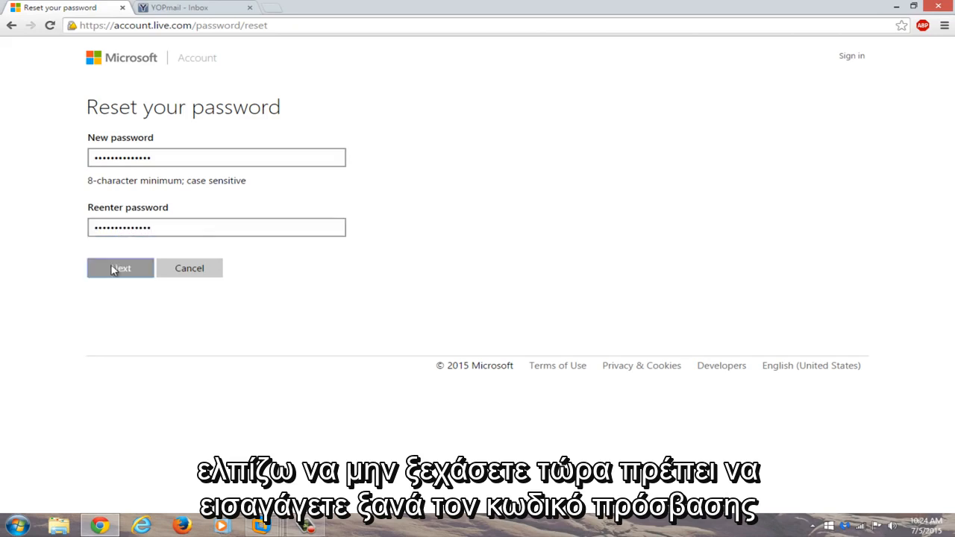
click(120, 268)
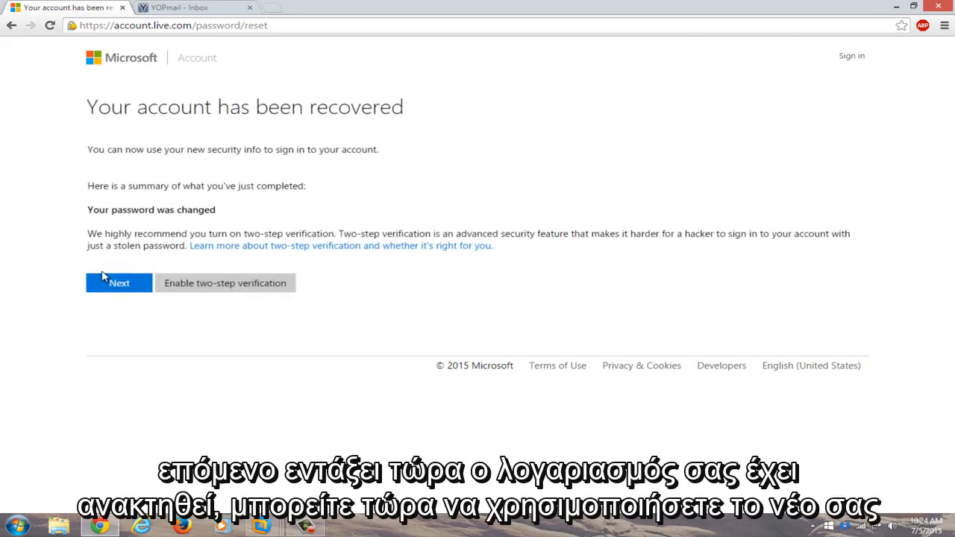
mouse_move(132, 165)
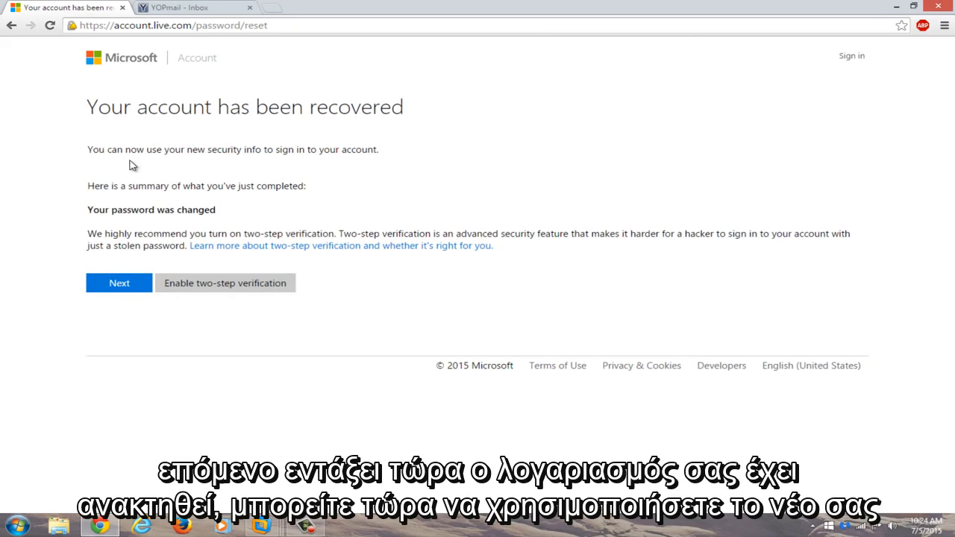
mouse_move(124, 170)
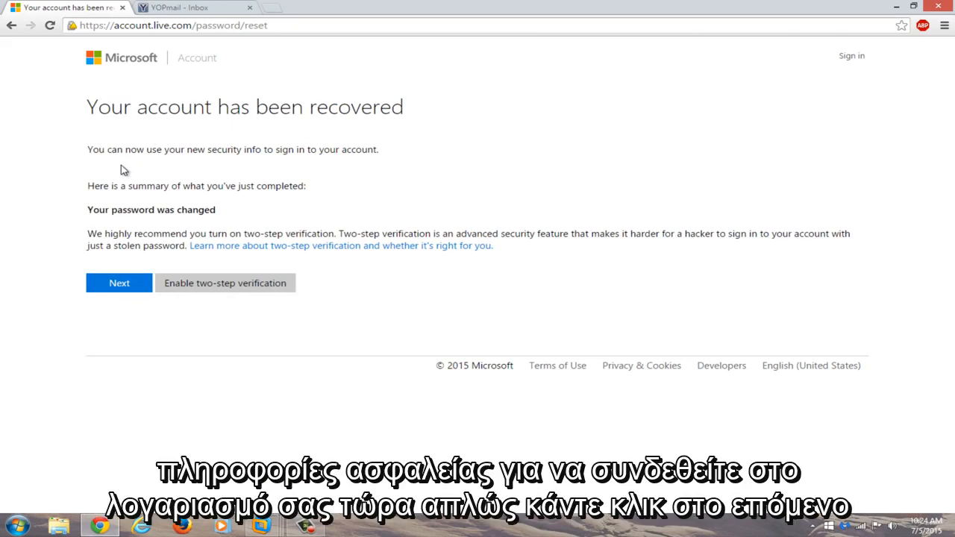
mouse_move(112, 237)
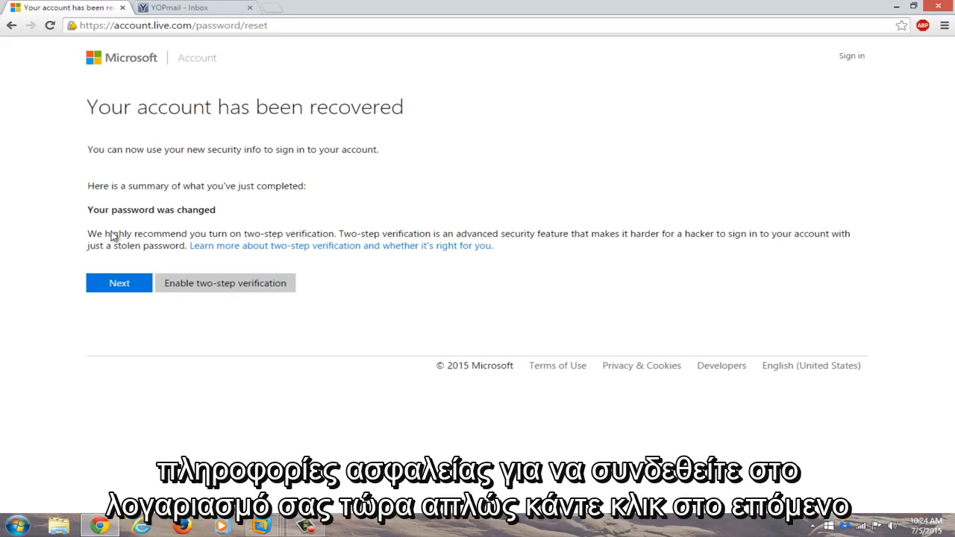
Continue past 'Your account has been recovered' to the sign-in page.
click(119, 283)
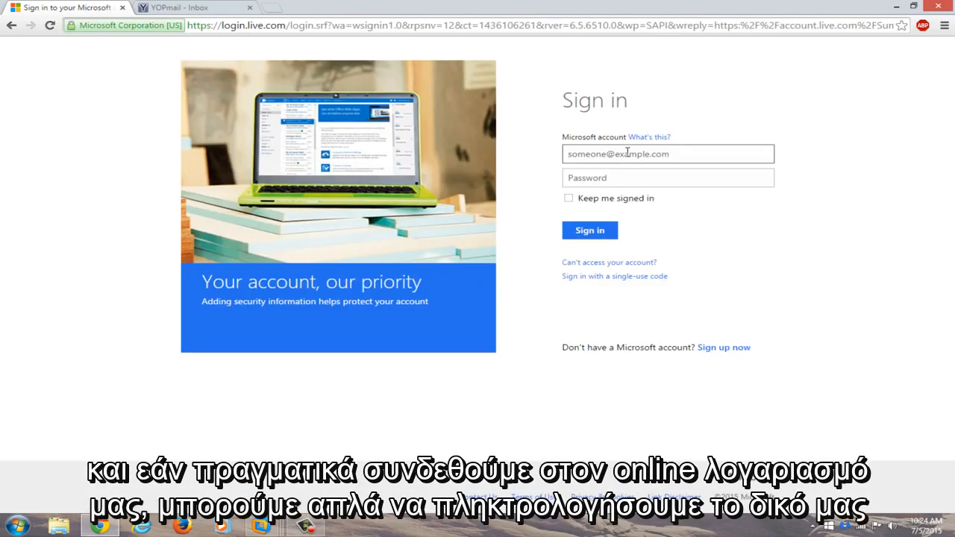
click(667, 153)
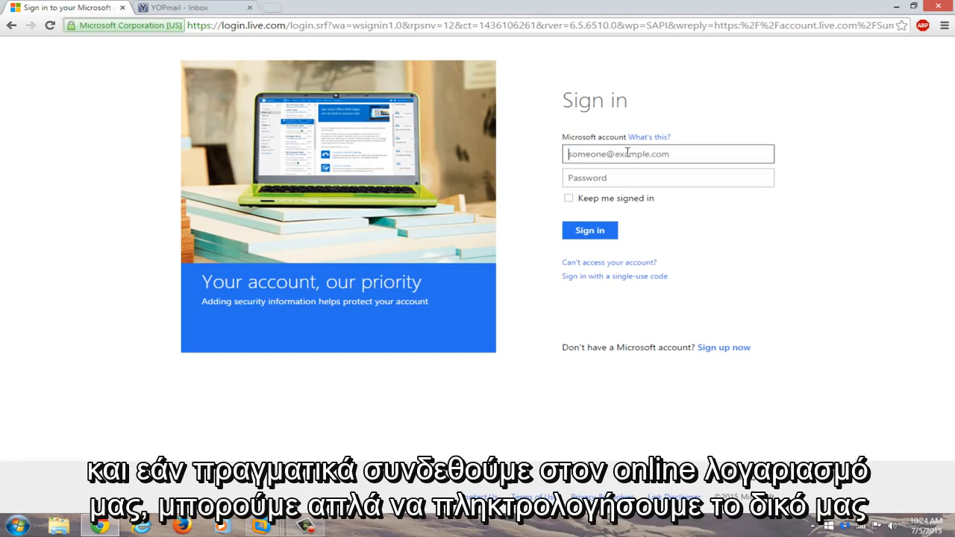
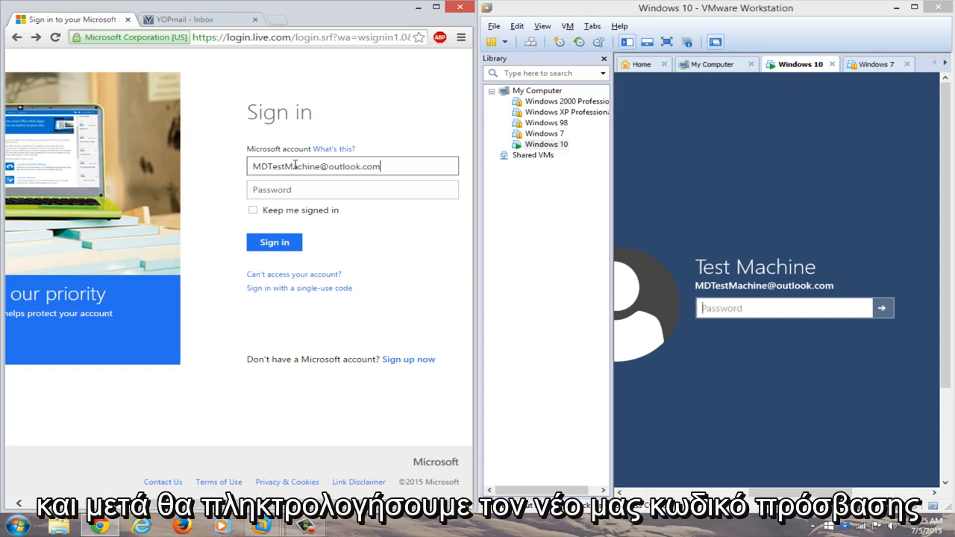
click(353, 189)
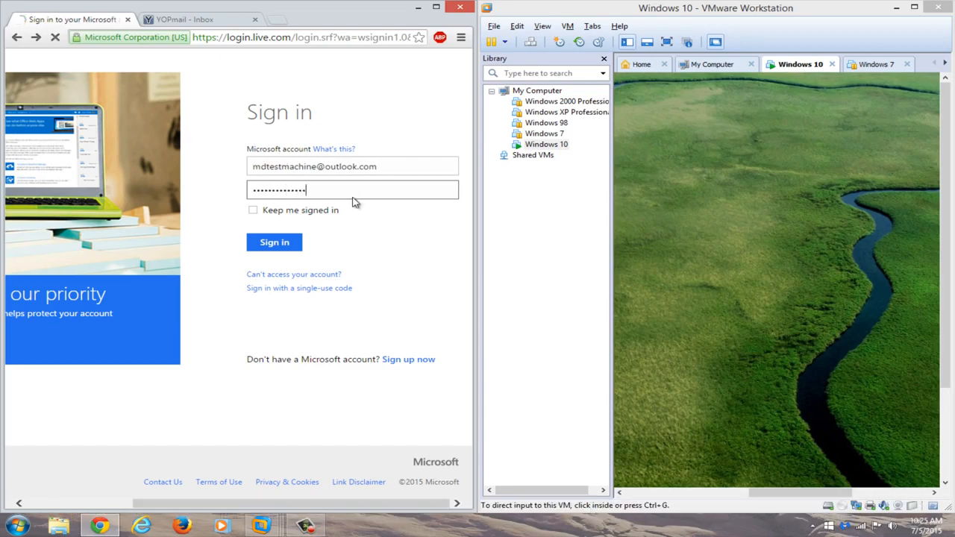
click(274, 242)
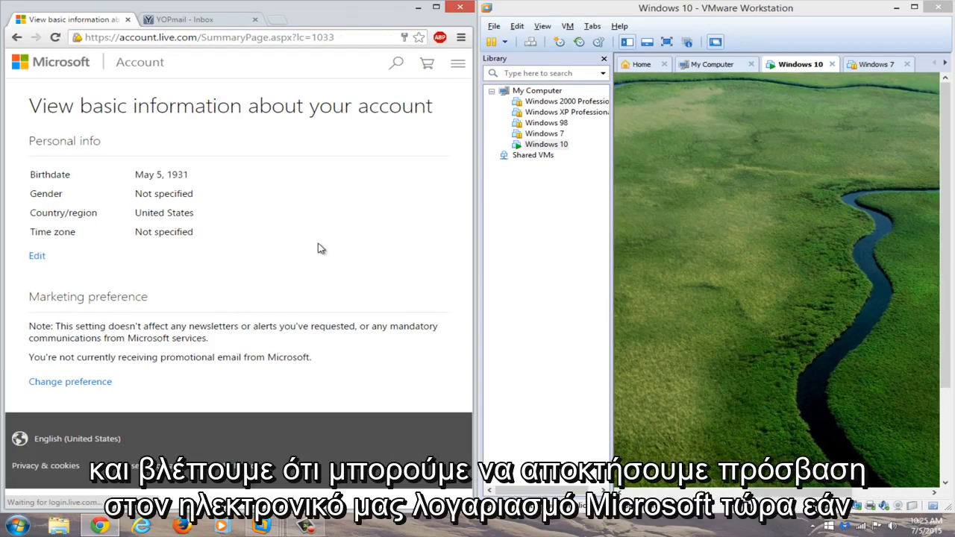
mouse_move(234, 251)
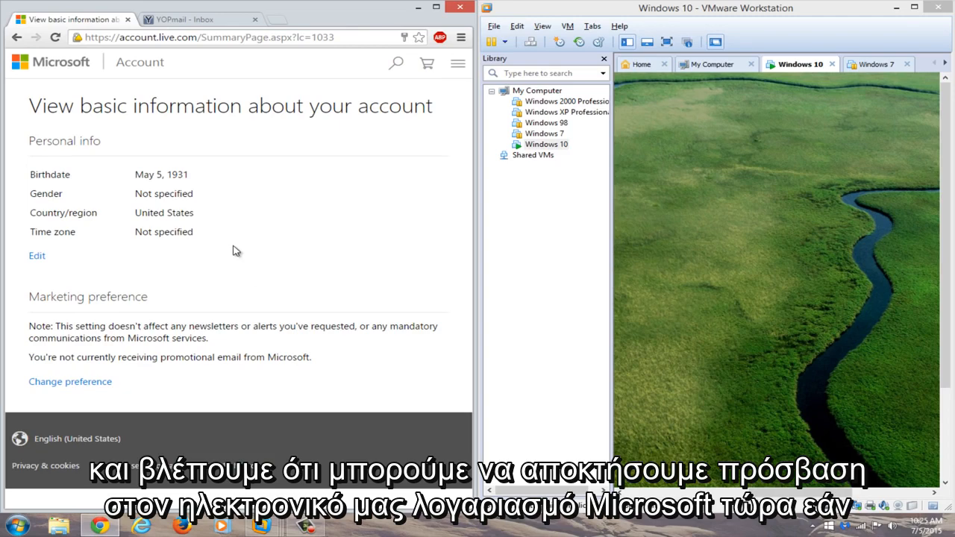
mouse_move(922, 18)
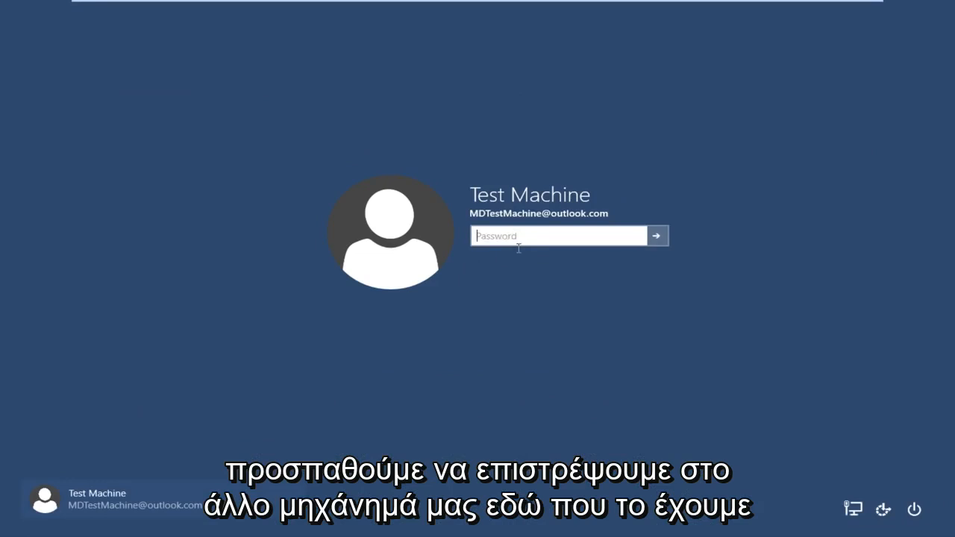
Sign in to Test Machine on the lock screen with the new password.
text(••)
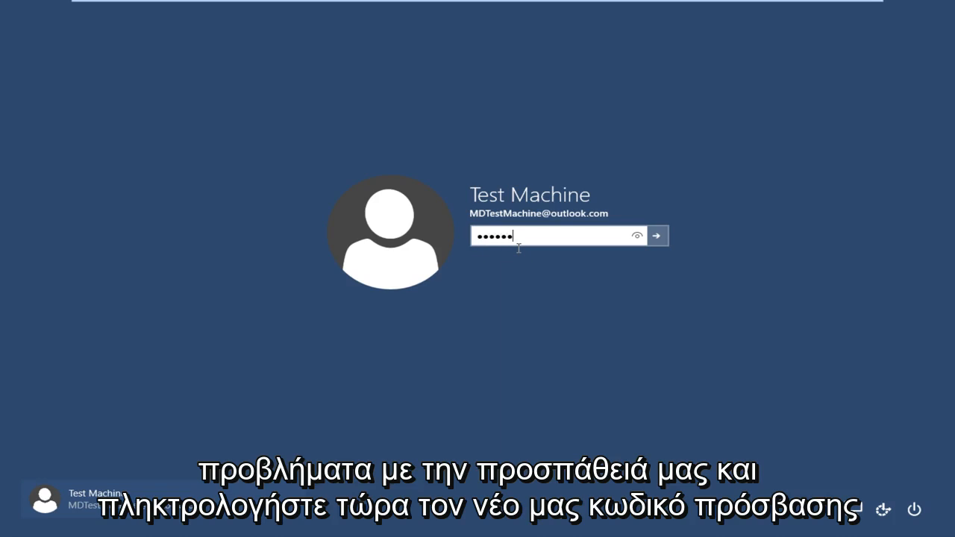
click(656, 236)
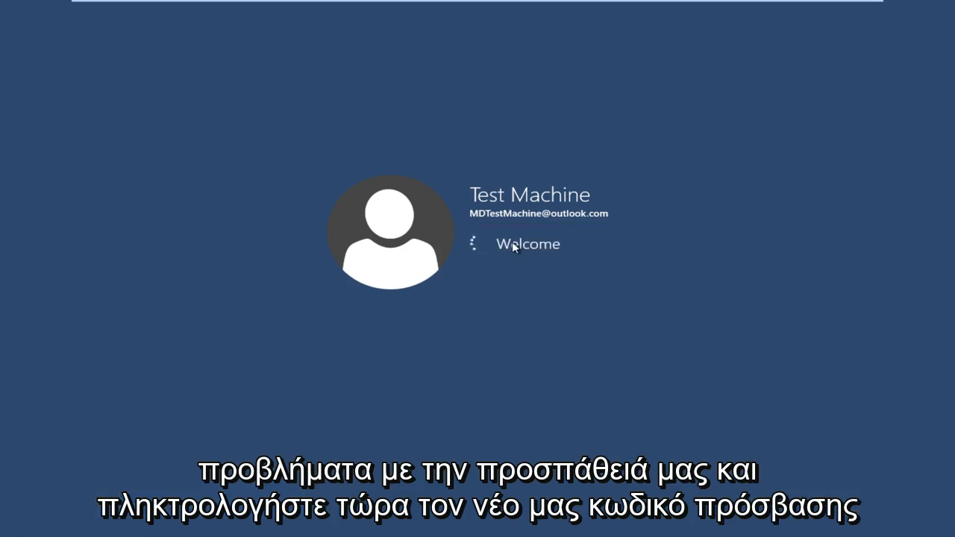